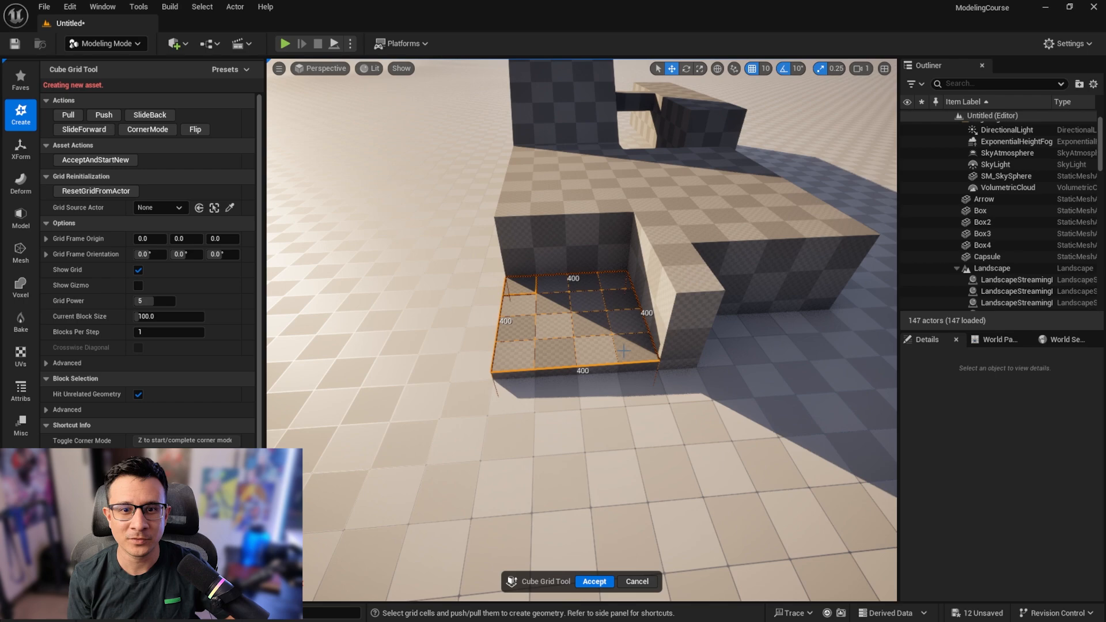
Slope a grid block's corner with Corner Mode, then accept the moved faces on Box5
left_click(147, 131)
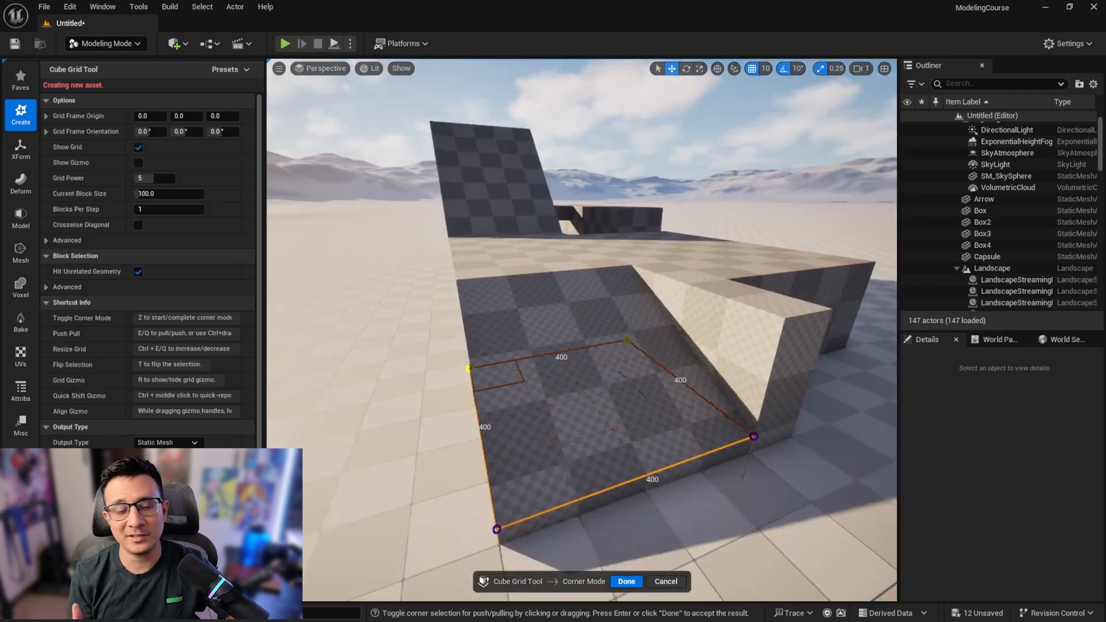
left_click(625, 581)
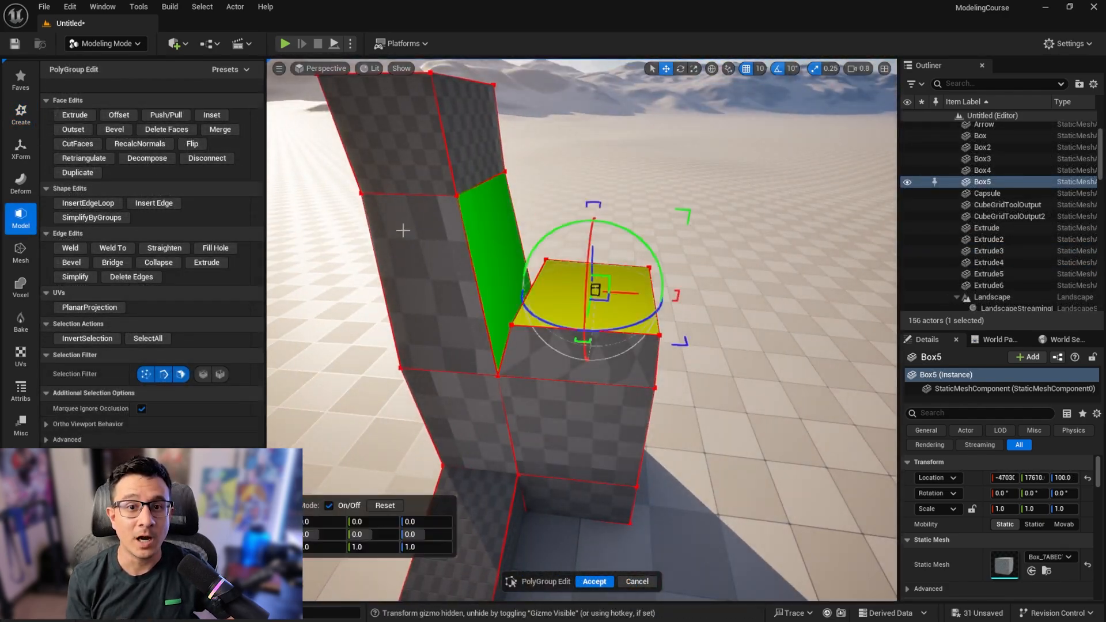
left_click(593, 581)
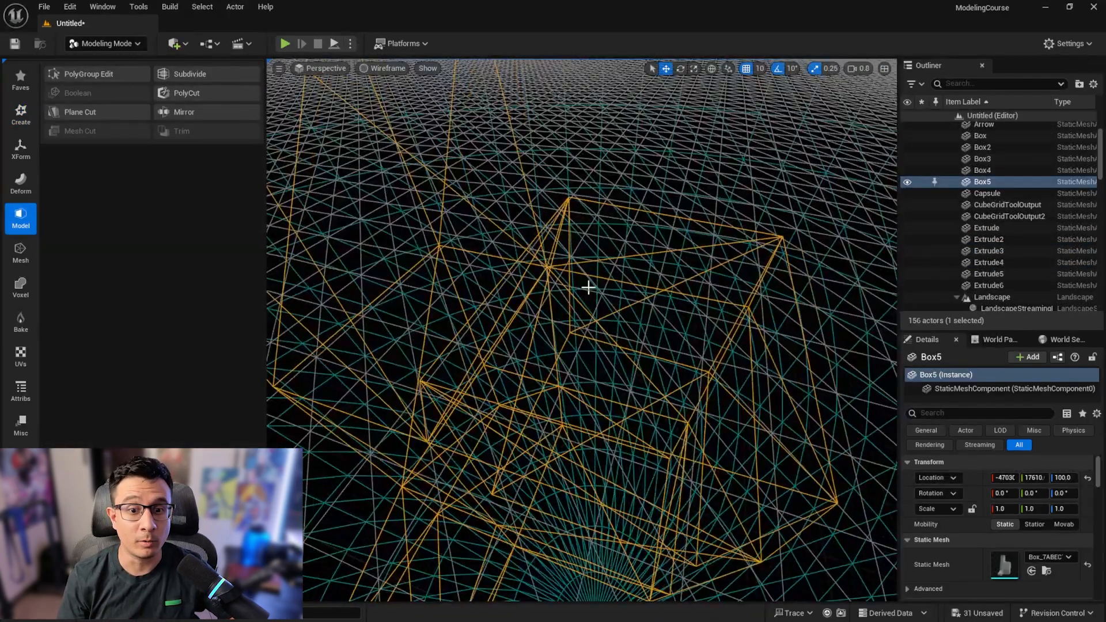
left_click(386, 69)
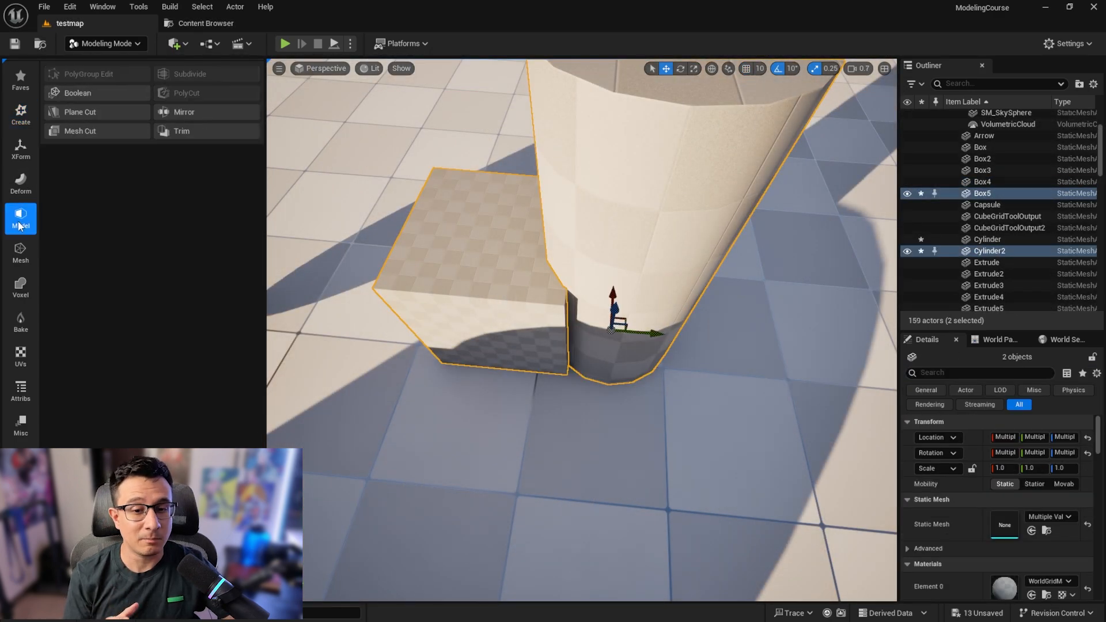
Apply a Difference A - B Boolean so Cylinder2 cuts into Box5
left_click(77, 92)
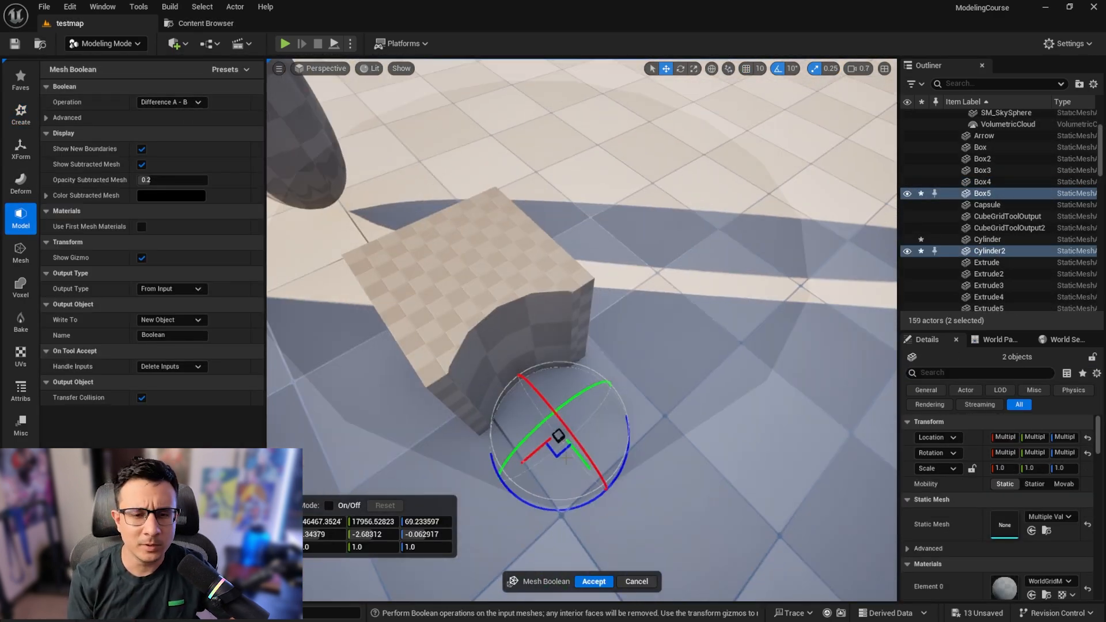
left_click(20, 183)
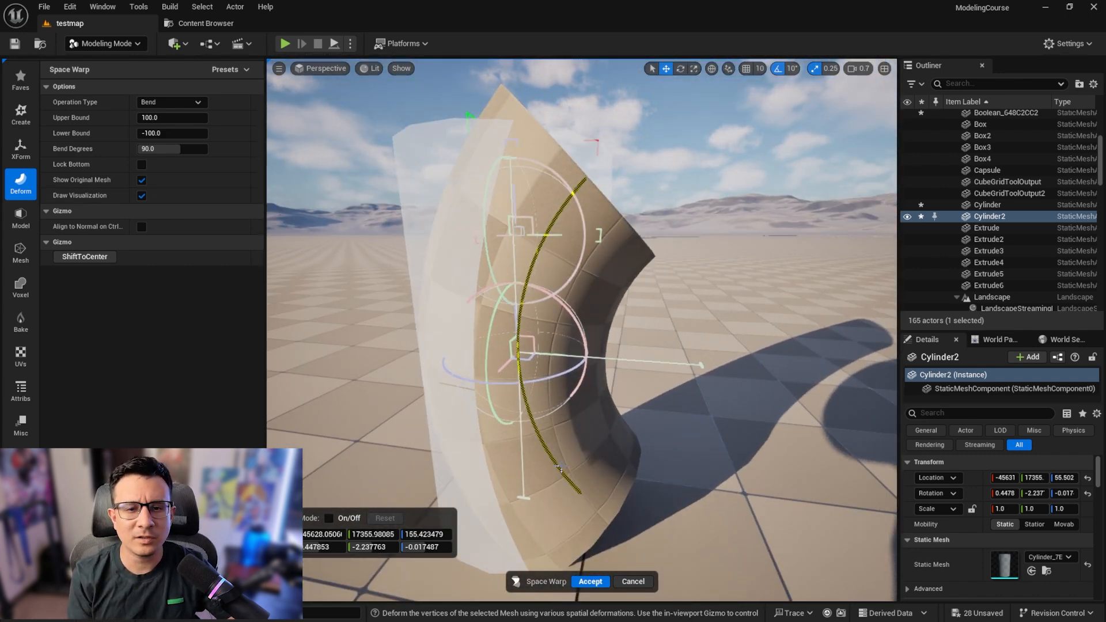
Bend Cylinder2 with Space Warp set to Bend at 90 degrees
triple_click(172, 148)
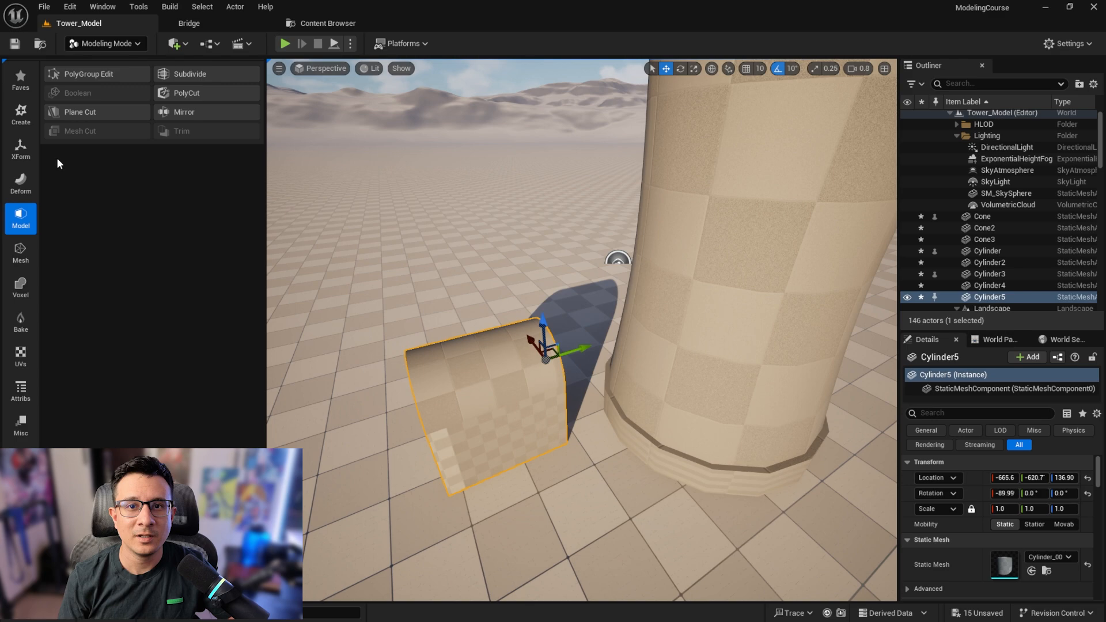
Show the XForm tool category for Cylinder5 in the Tower_Model level
left_click(21, 150)
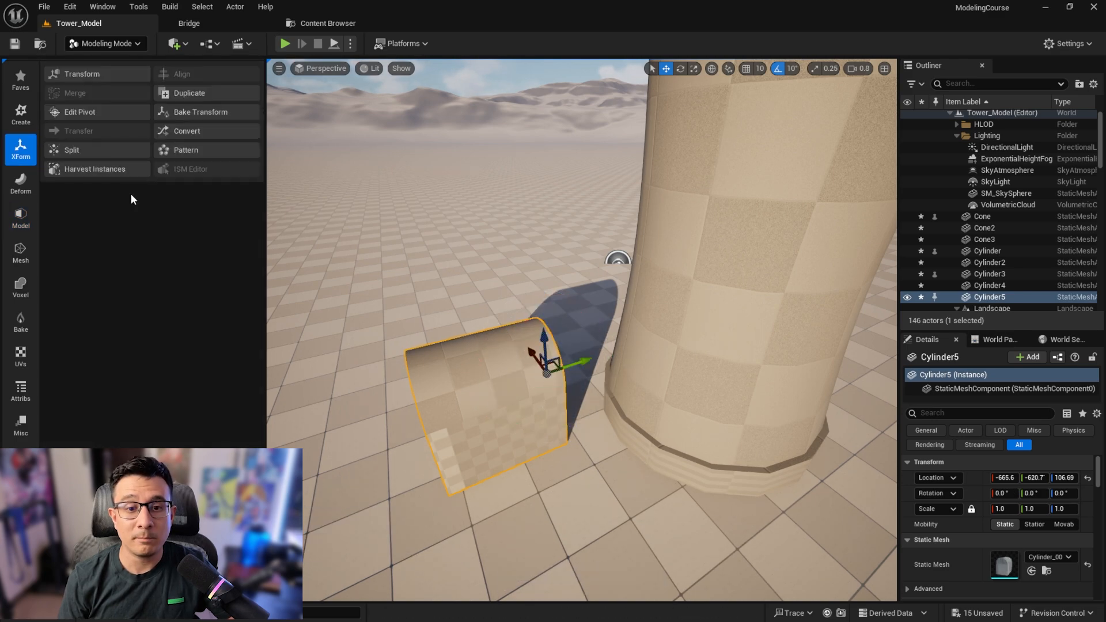